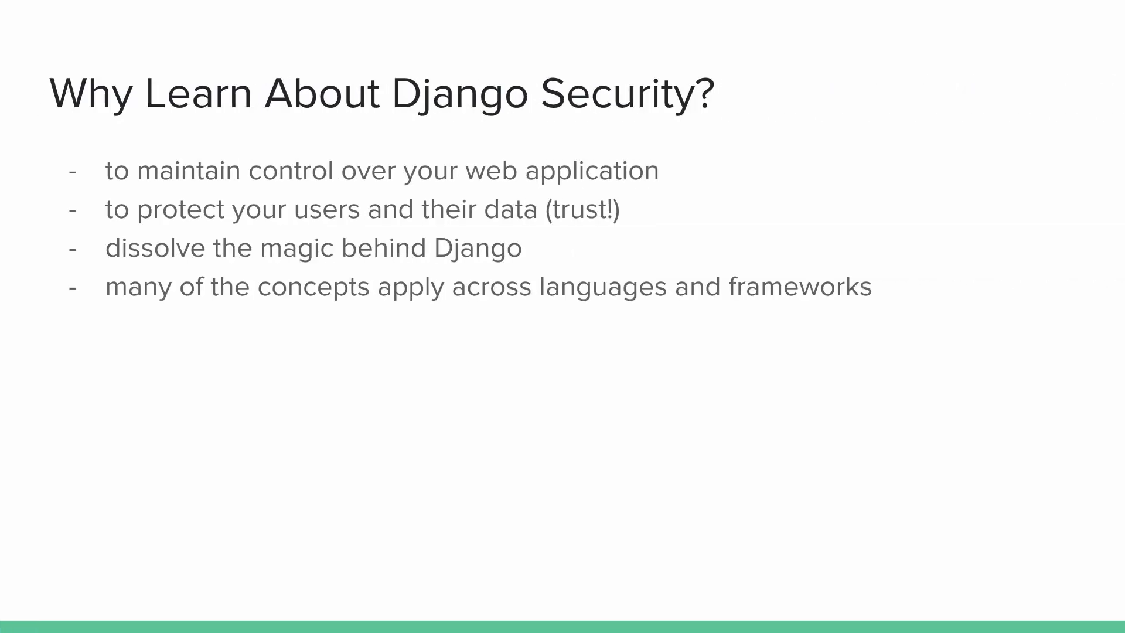
key("Right")
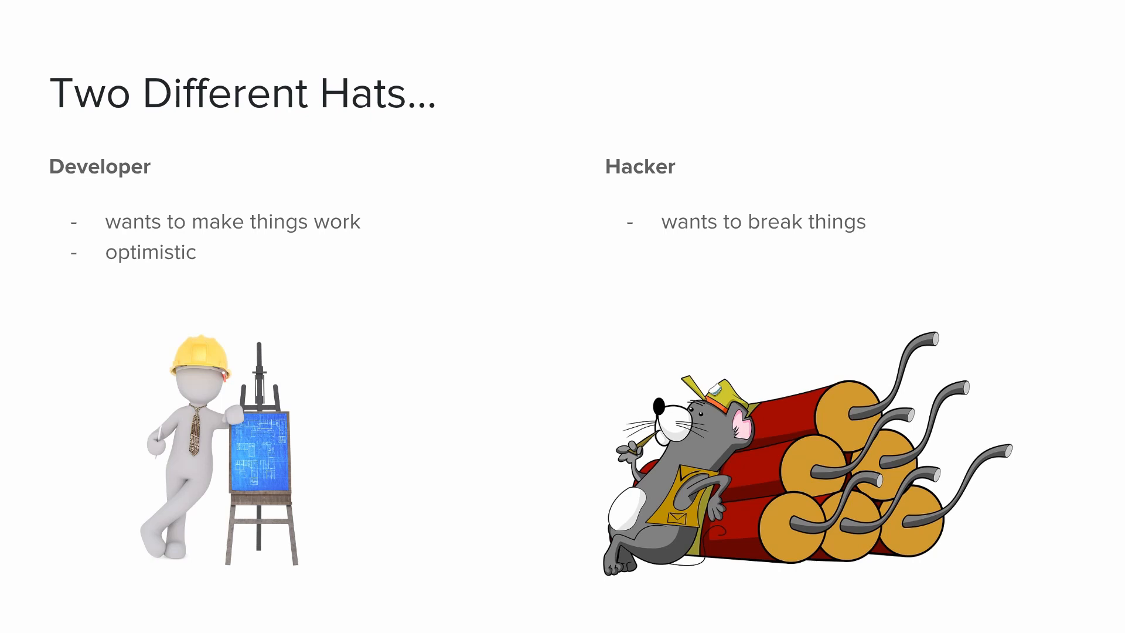
key("Right")
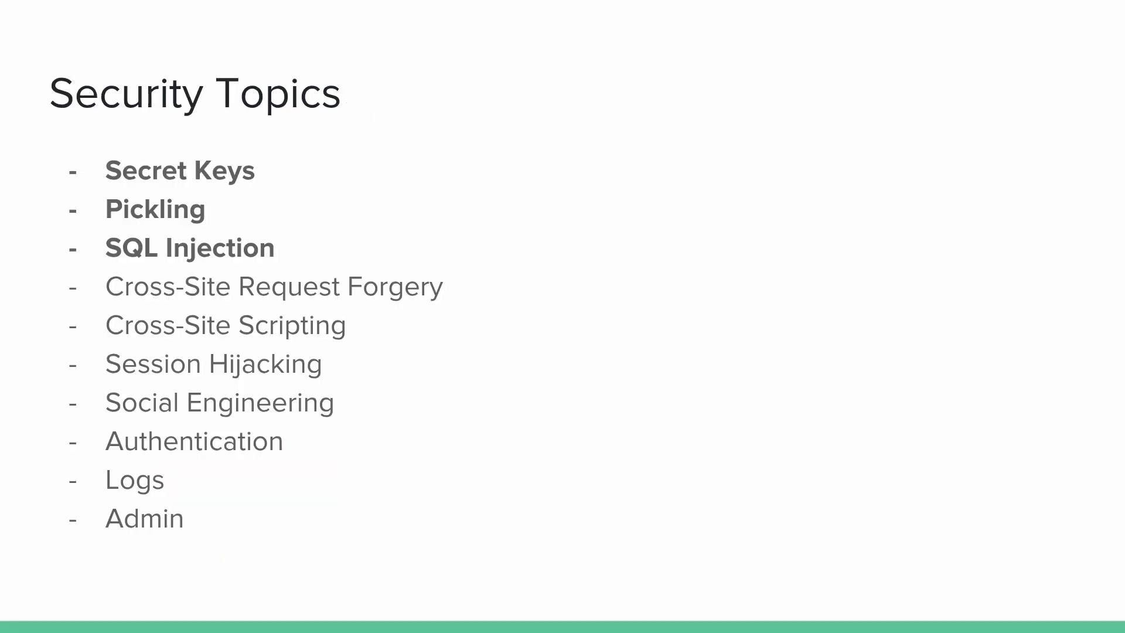
key("Right")
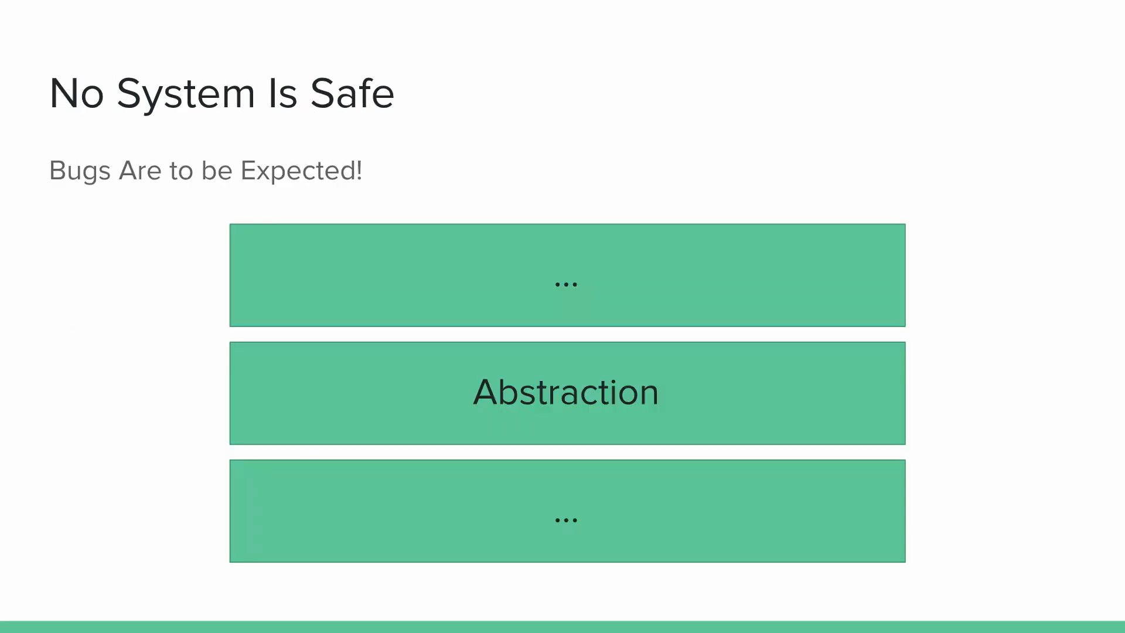